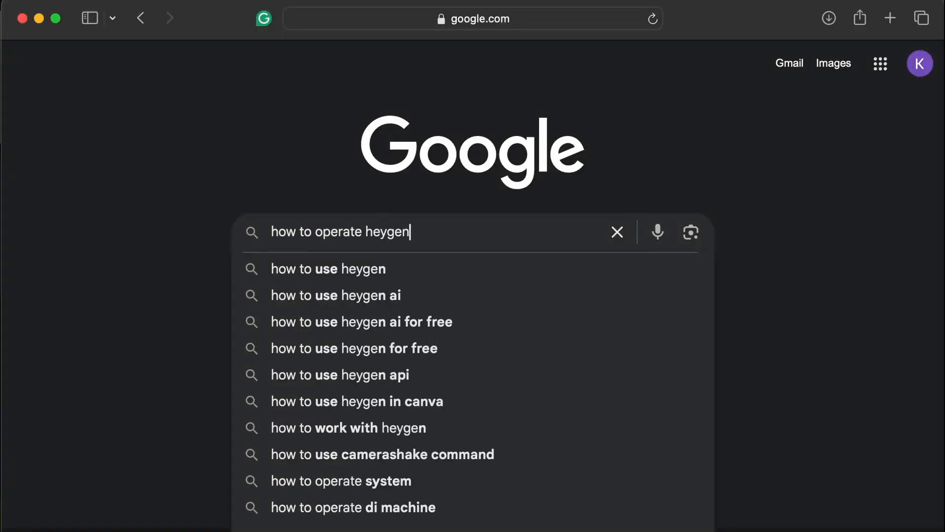
Finish typing the Google query "how to operate heygen ai?".
type("ai?")
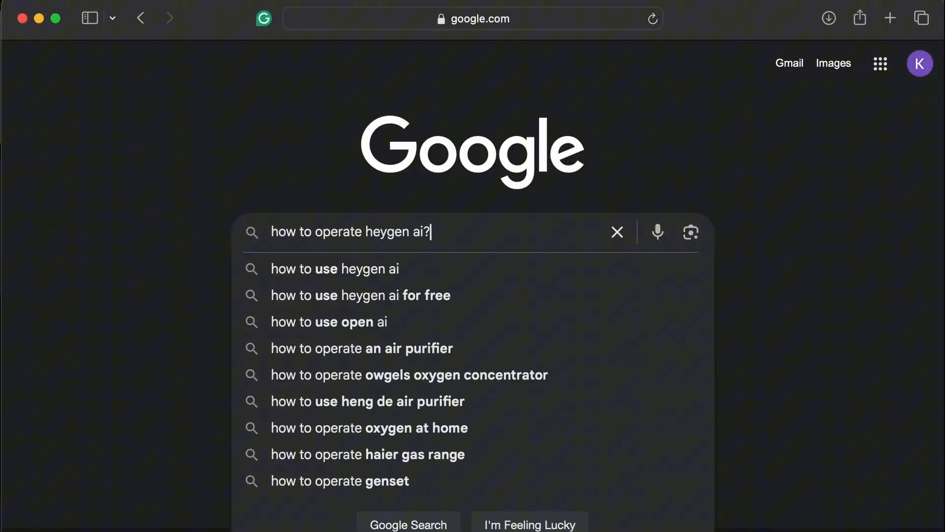
mouse_move(403, 285)
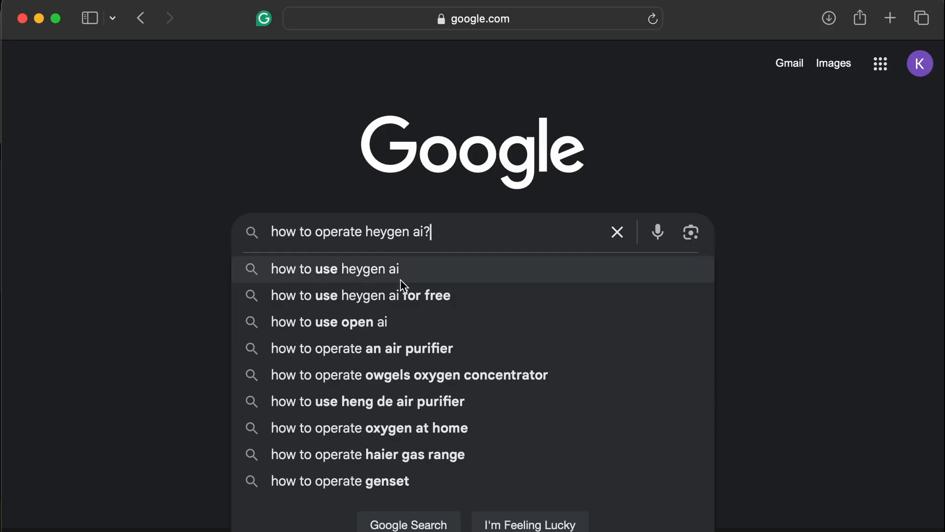
mouse_move(401, 375)
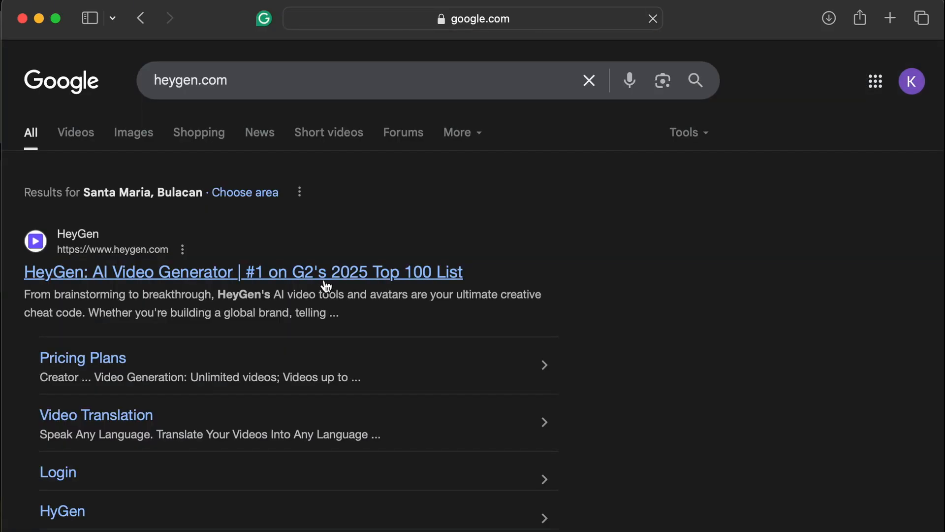
Open the HeyGen site from the search results and start a free sign-up.
left_click(244, 271)
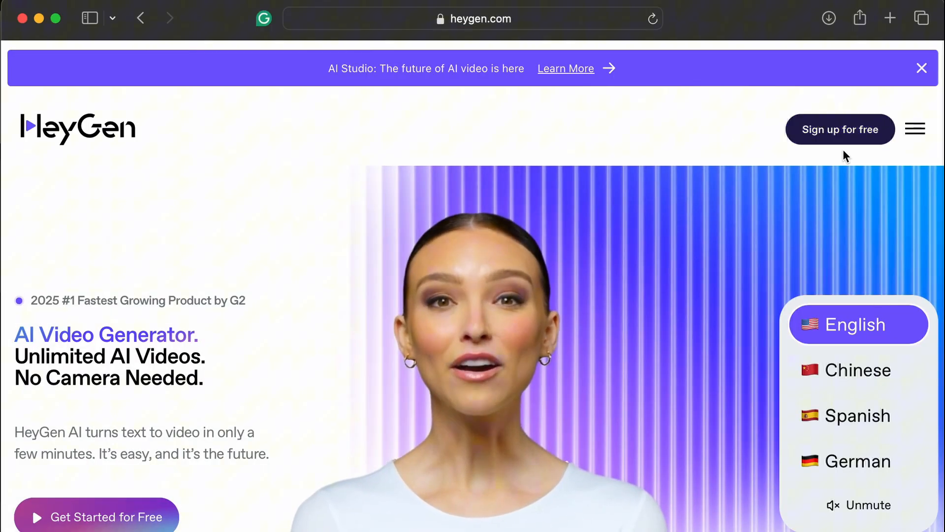
left_click(840, 129)
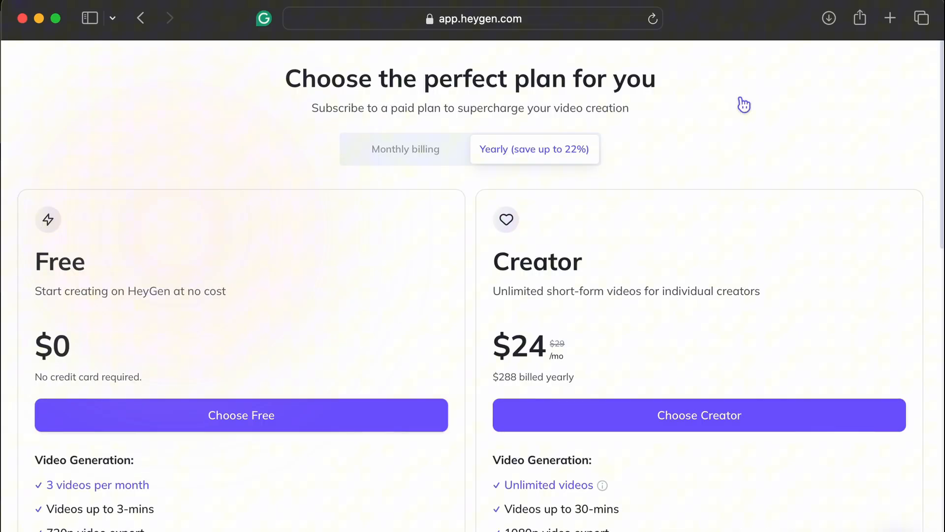
Compare monthly and yearly prices, choose the Free plan, and start a new video.
left_click(406, 148)
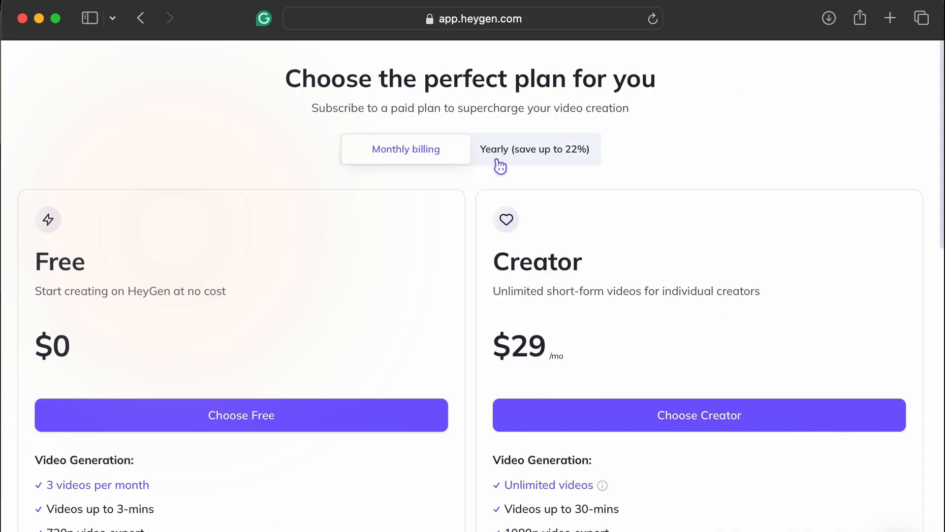
left_click(534, 148)
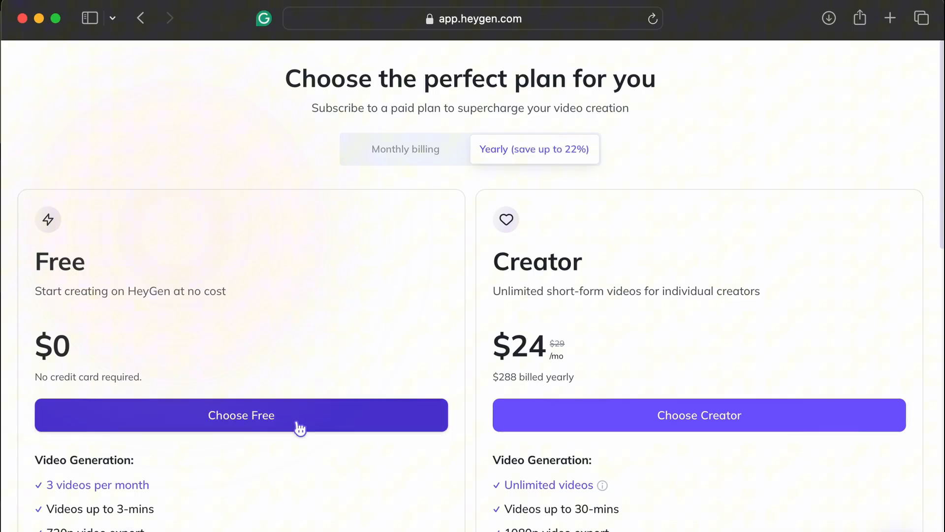
left_click(240, 415)
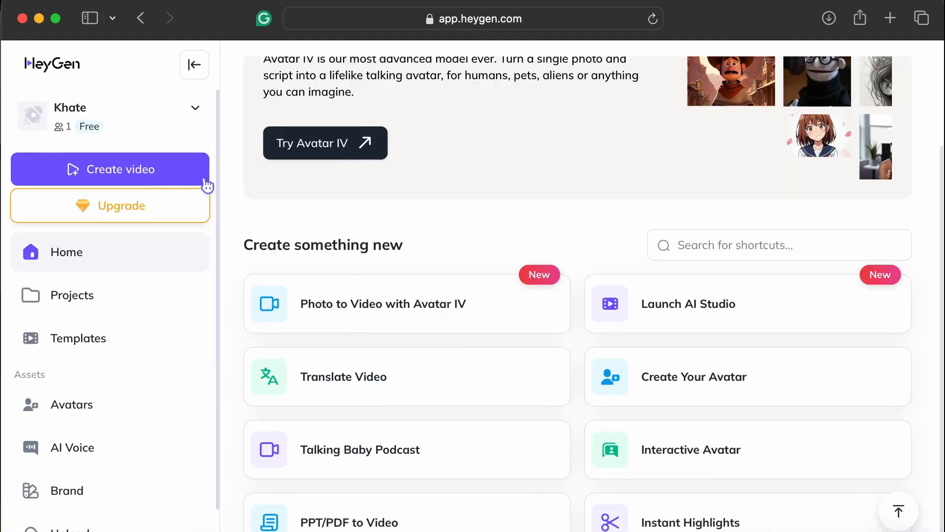
mouse_move(112, 183)
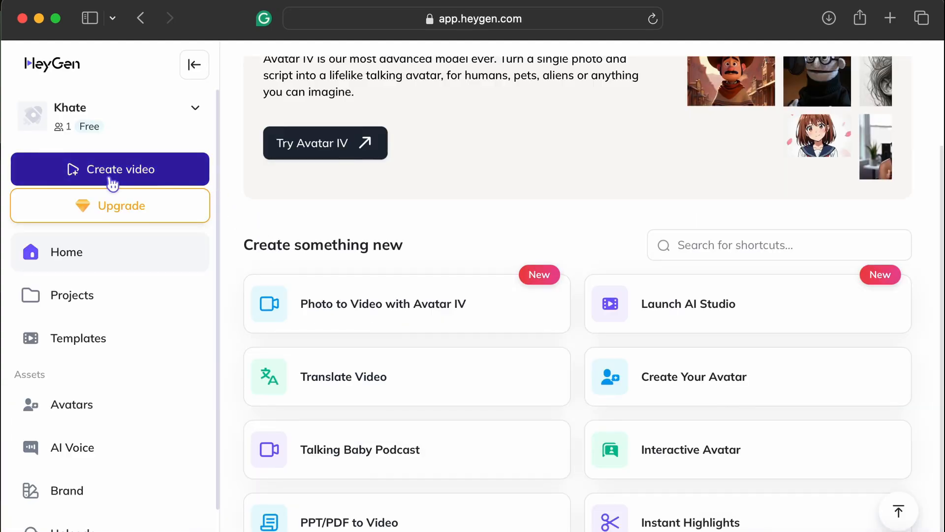
left_click(110, 169)
type("hello! How was your day? Happy birthday!")
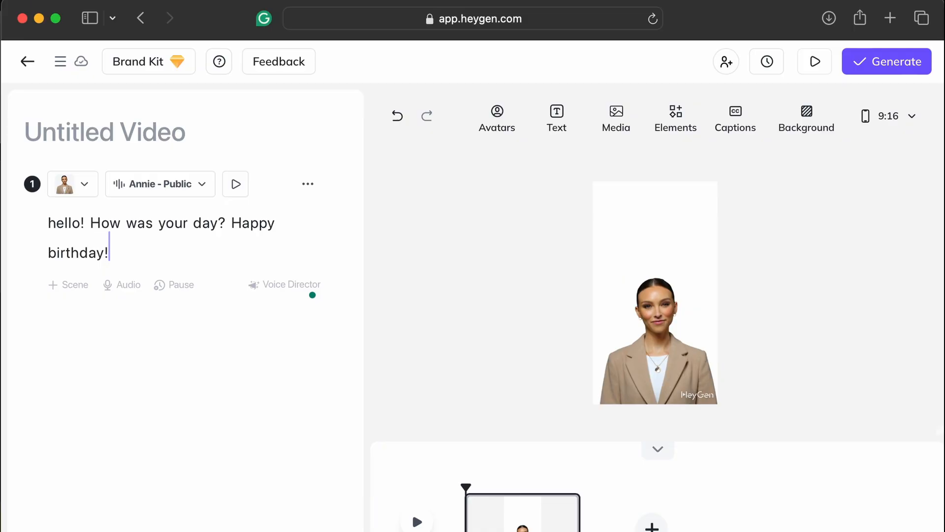
mouse_move(192, 312)
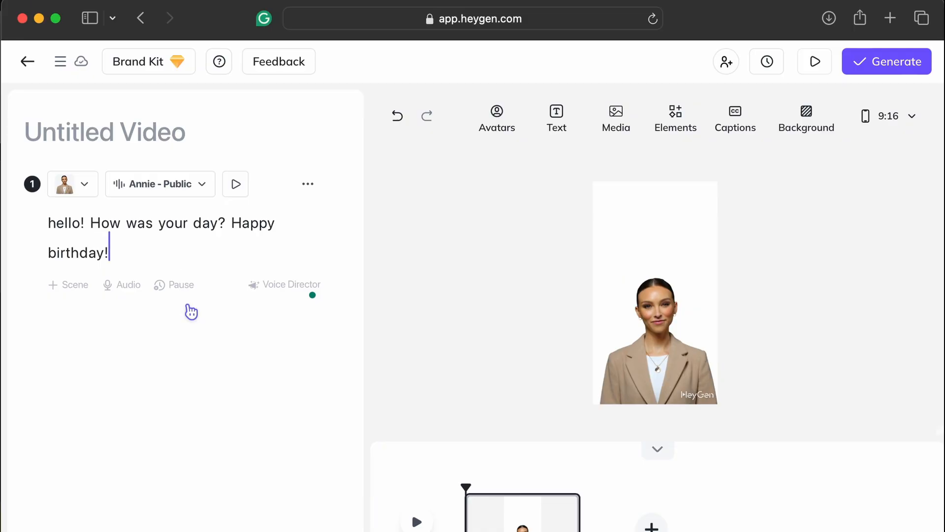
Set the scene background to red and open the Generate Video settings.
left_click(806, 118)
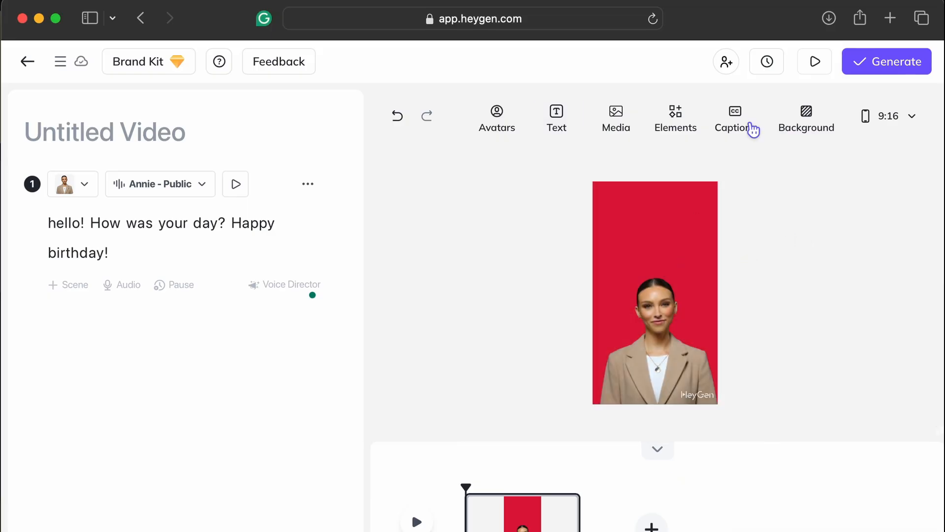
left_click(887, 61)
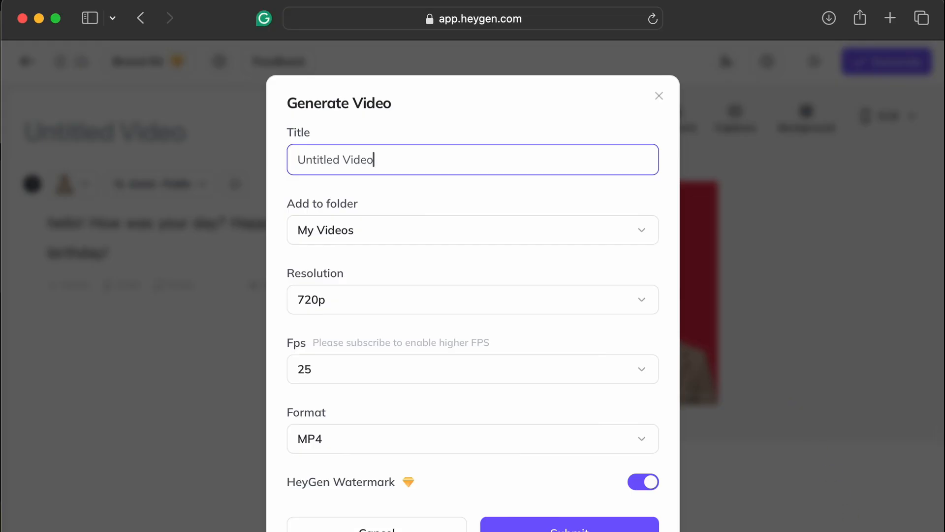
Review the 720p resolution options and scroll down to the Submit button.
left_click(472, 300)
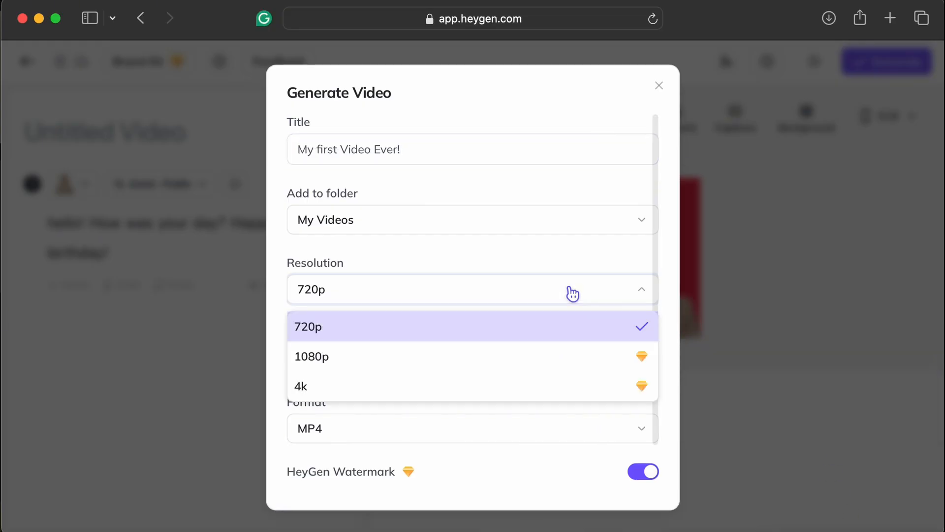
mouse_move(560, 343)
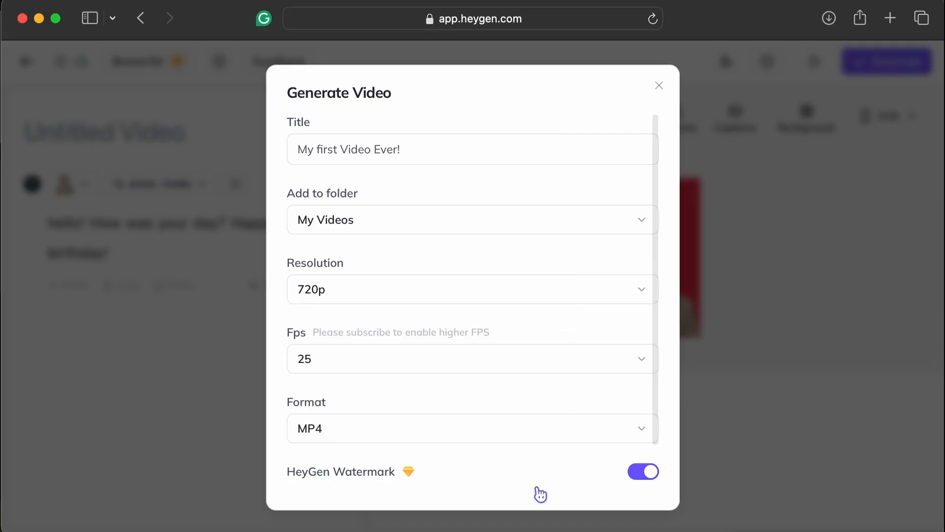
scroll("down", 3)
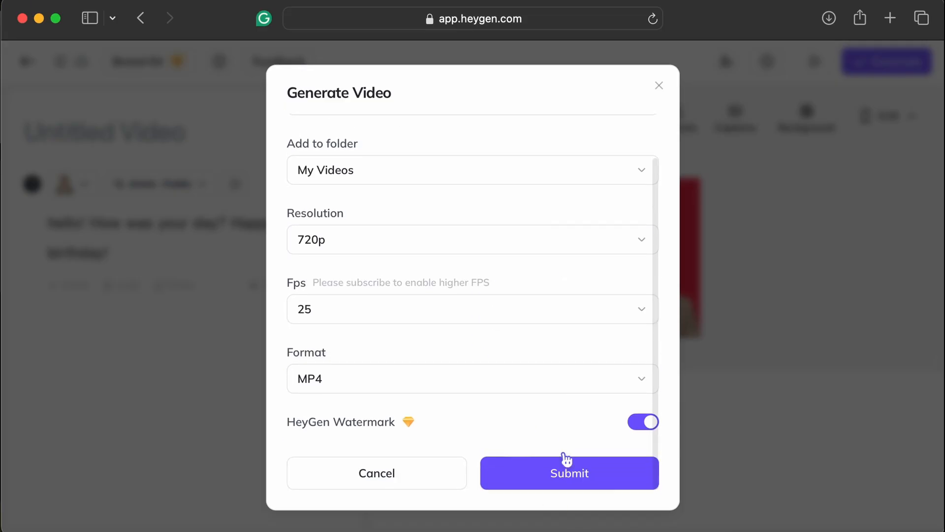